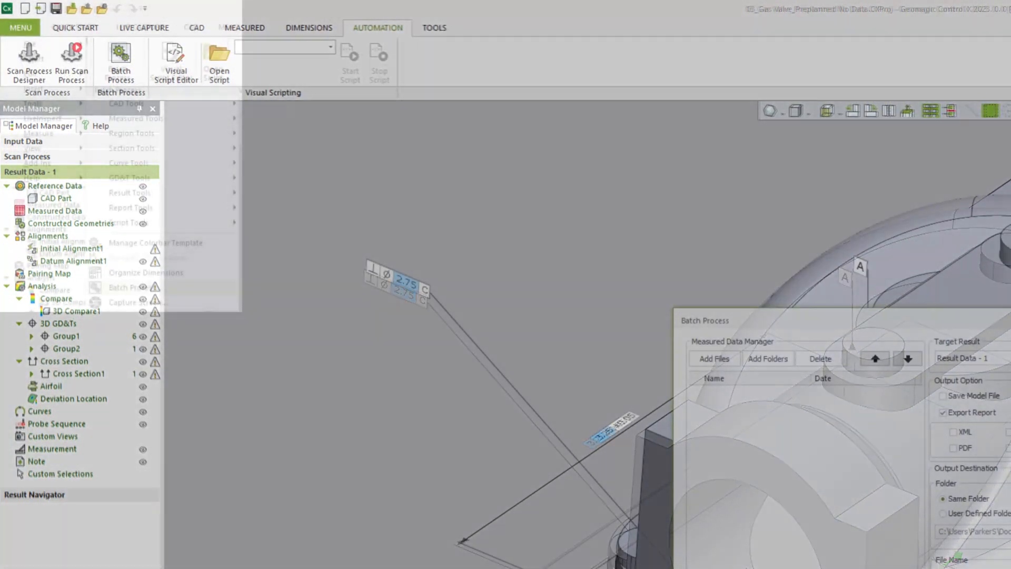
Step: Start the Batch Process from the Automation menu for the scan files
click(19, 27)
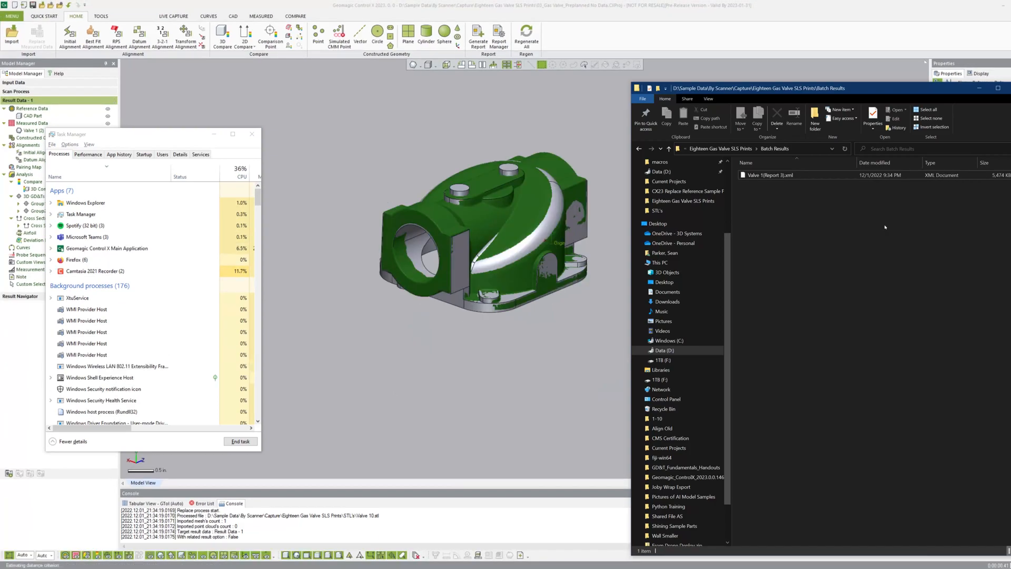
Step: Check the Batch Results folder as valve XML reports are written
click(87, 154)
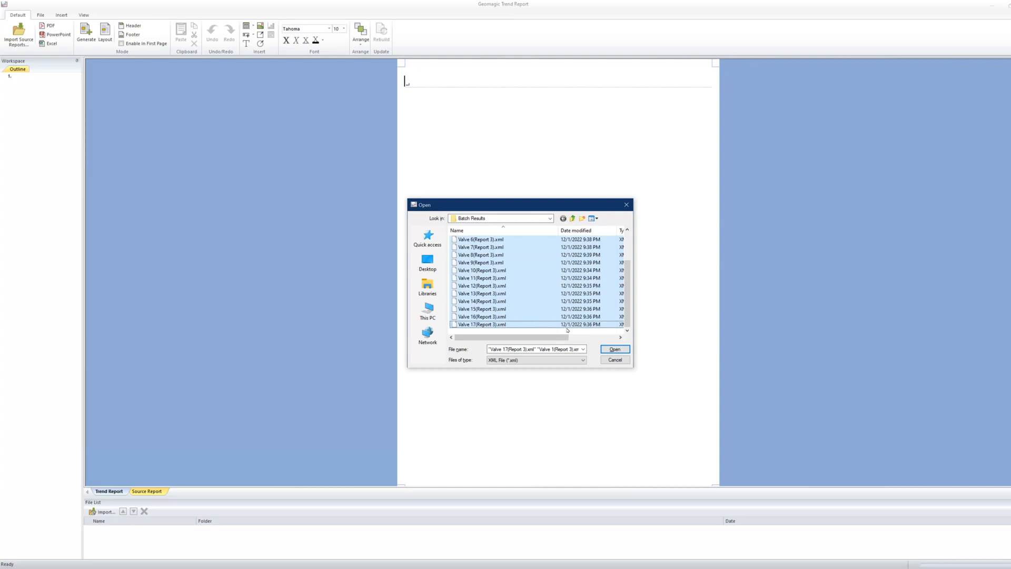
Step: Import the Valve 1-17 XML reports and review the generated per-feature charts and tables
click(613, 349)
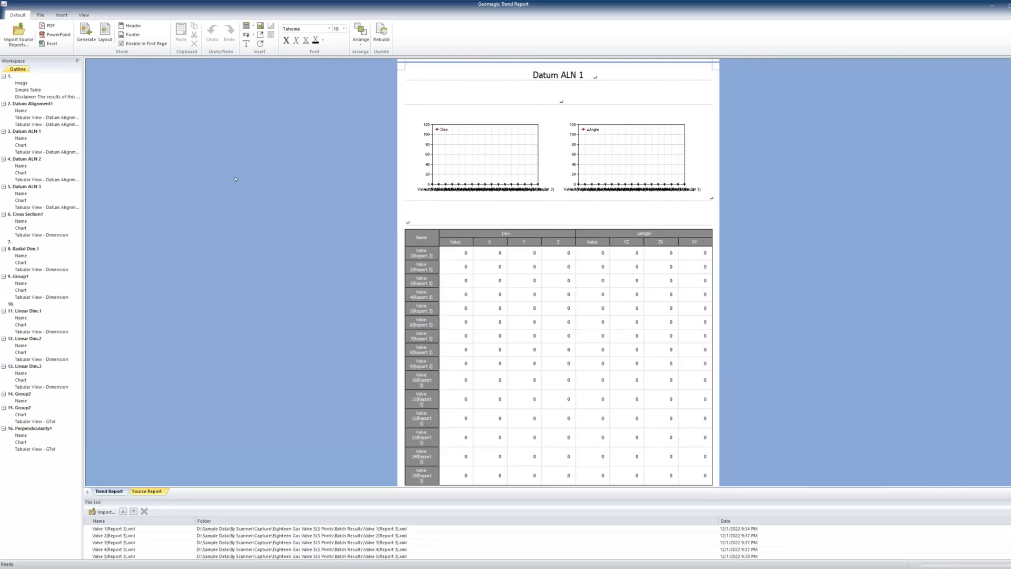
scroll(down, 3)
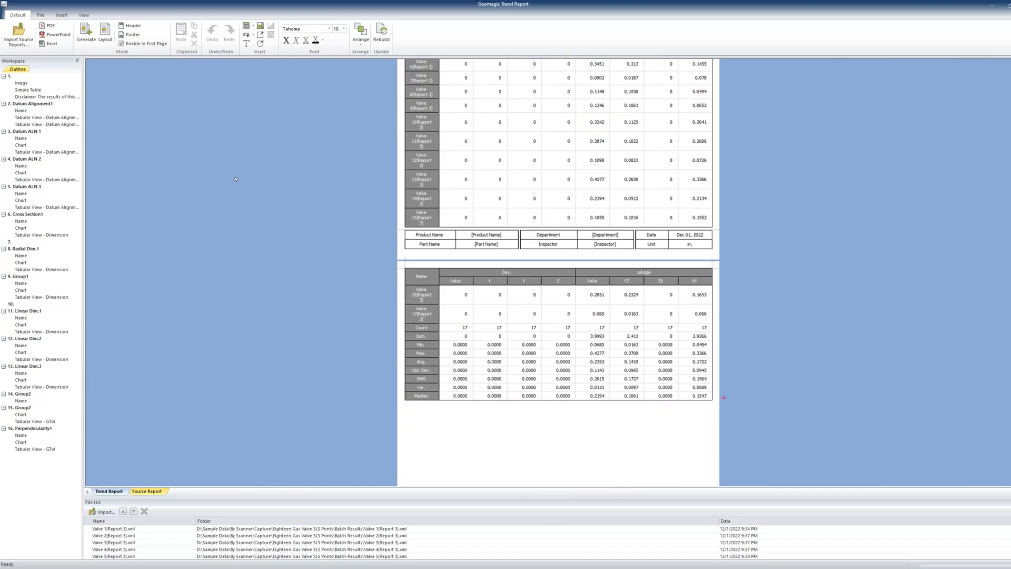